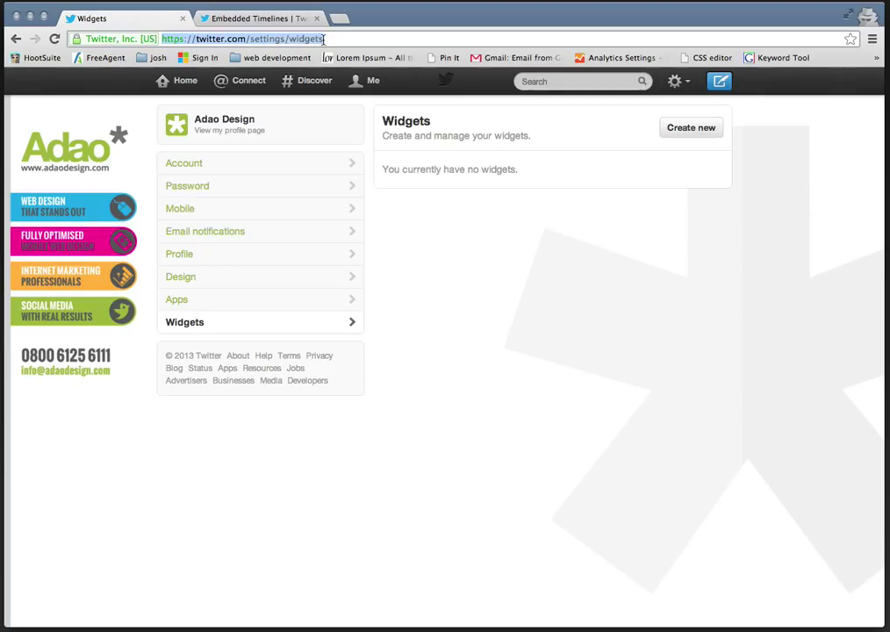
# Start creating a new widget from the Widgets settings page.
pyautogui.click(692, 126)
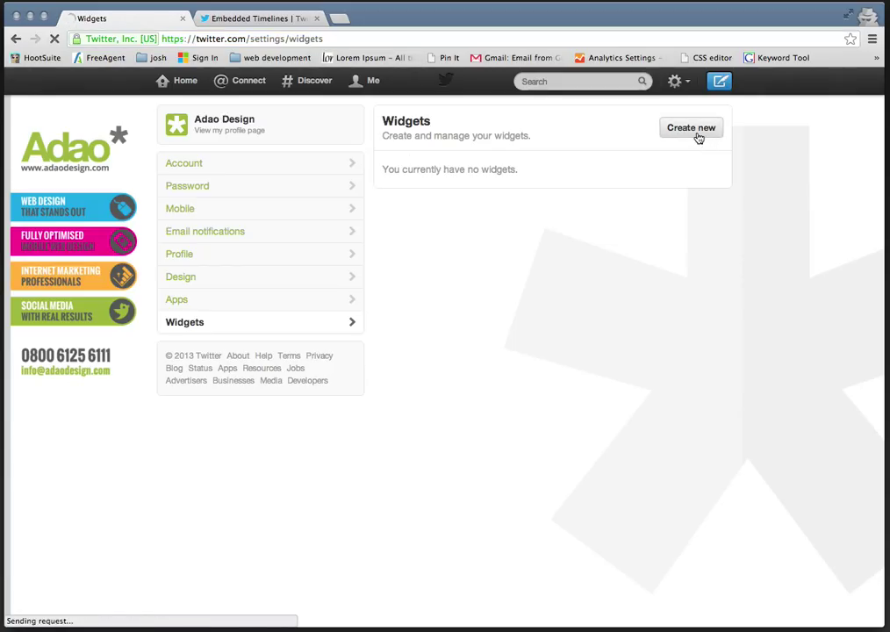
# Create a user timeline widget for adaodesign with replies excluded and photos auto-expanded.
pyautogui.click(692, 126)
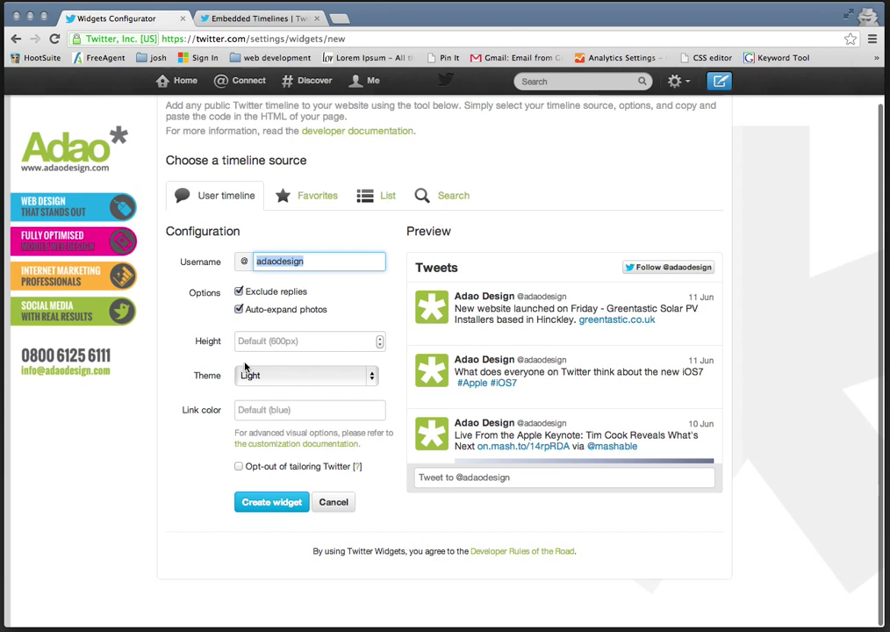
pyautogui.moveTo(278, 362)
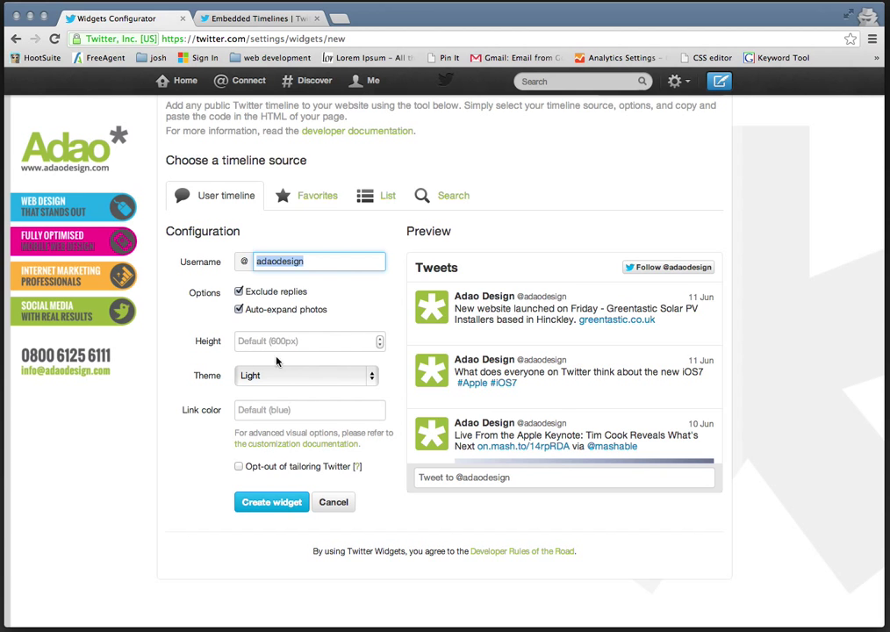
pyautogui.moveTo(499, 442)
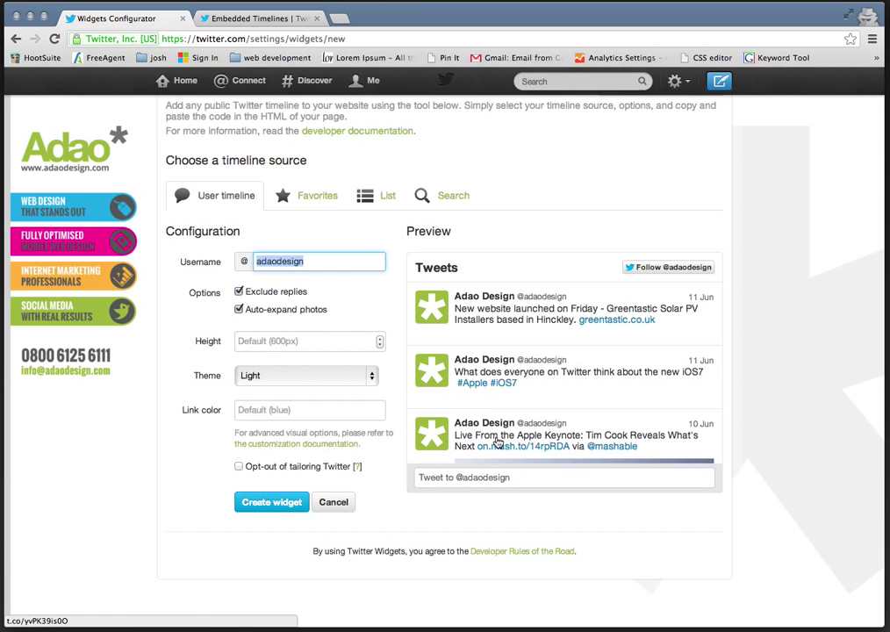
pyautogui.moveTo(523, 372)
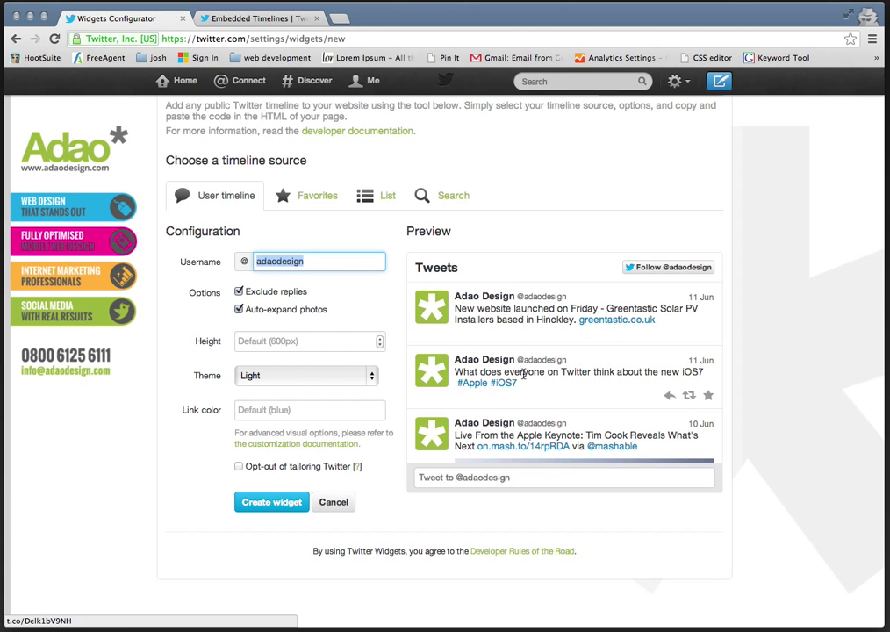
pyautogui.click(271, 502)
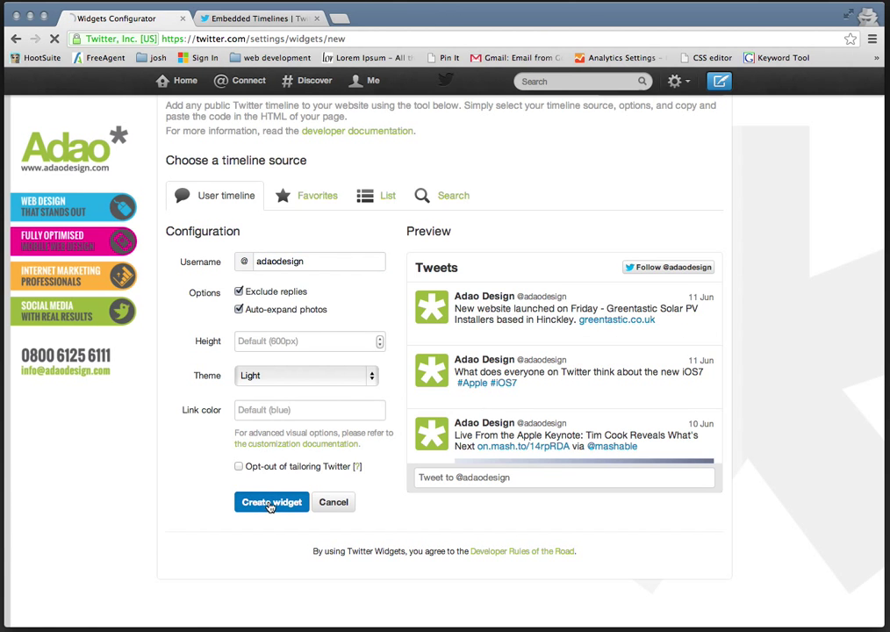
# Note the new widget's embed code and switch to the Embedded Timelines documentation.
pyautogui.click(271, 502)
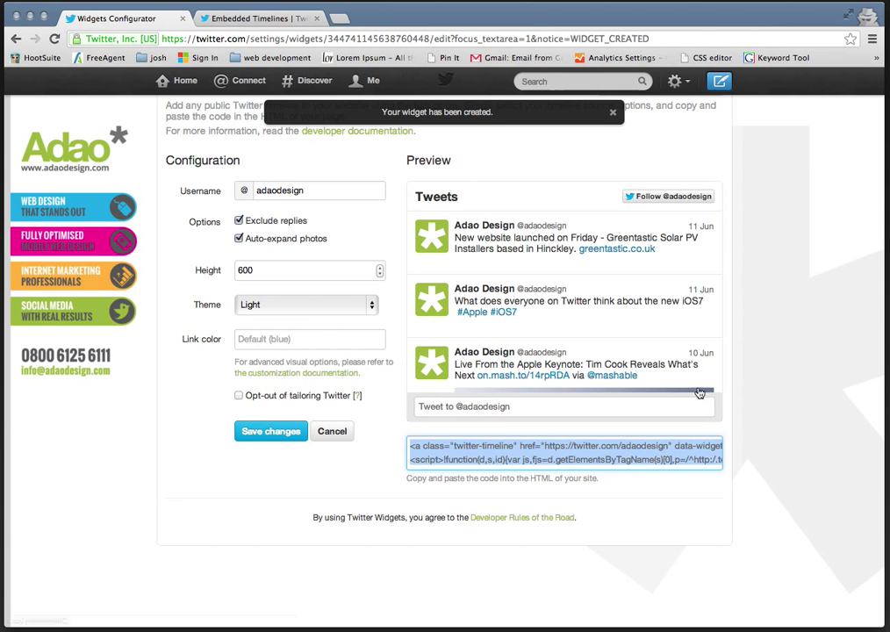
pyautogui.click(259, 17)
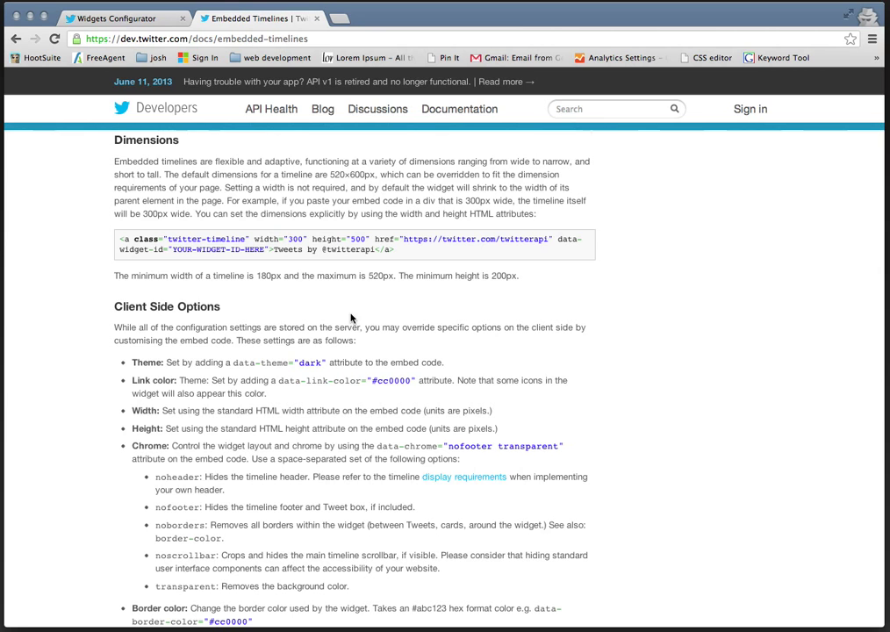
# Read through the Dimensions and Client Side Options covering theme, link color, width, height and chrome.
pyautogui.scroll(3)
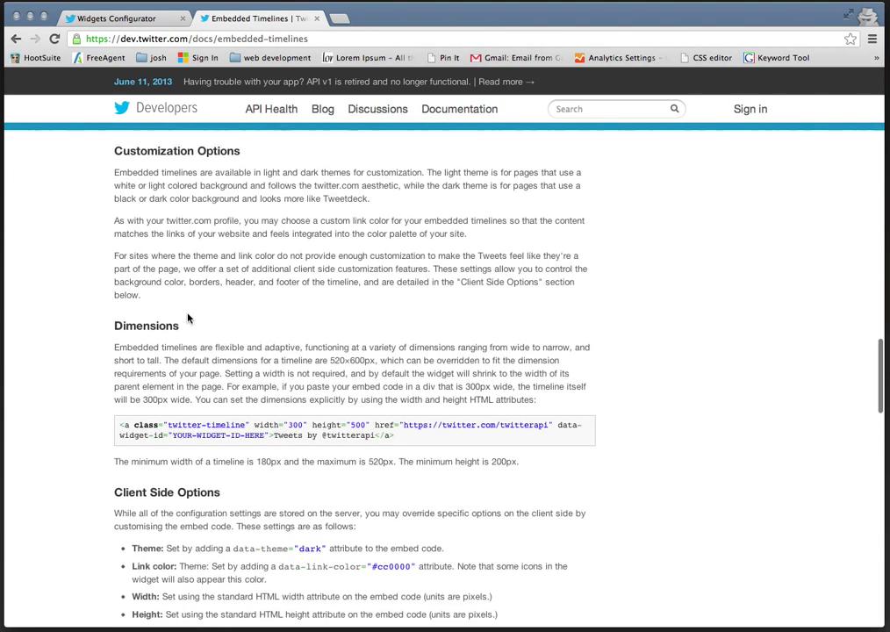
pyautogui.scroll(-3)
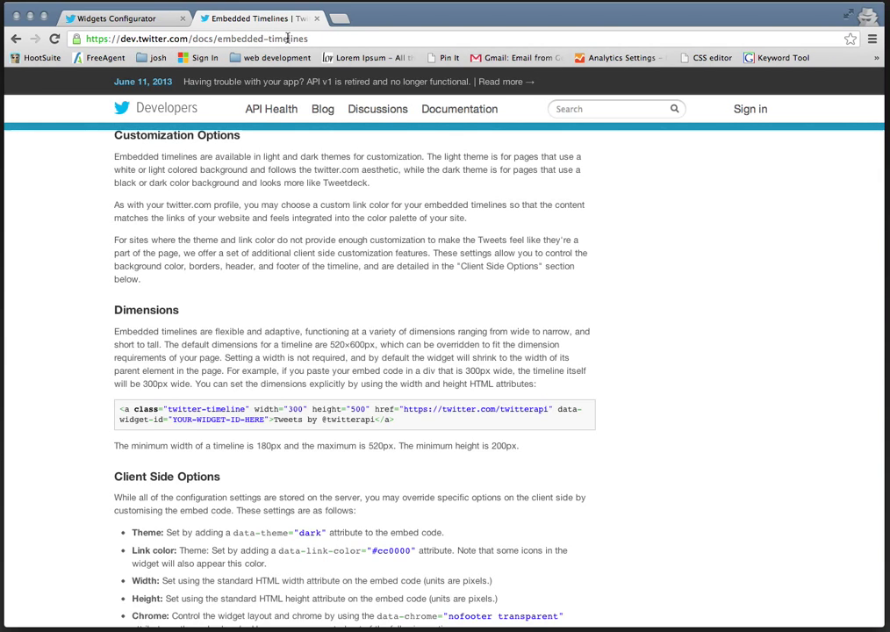
pyautogui.scroll(-3)
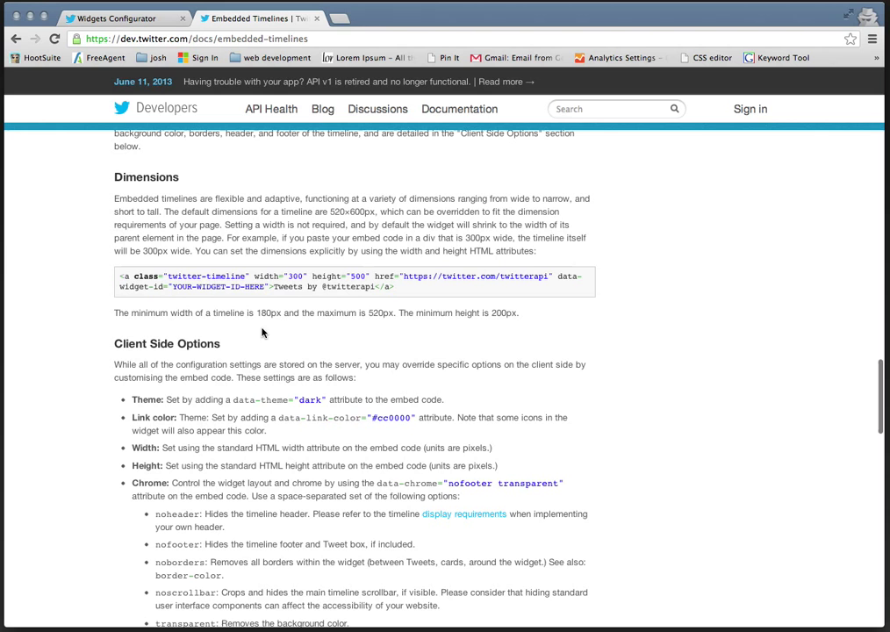
pyautogui.scroll(-3)
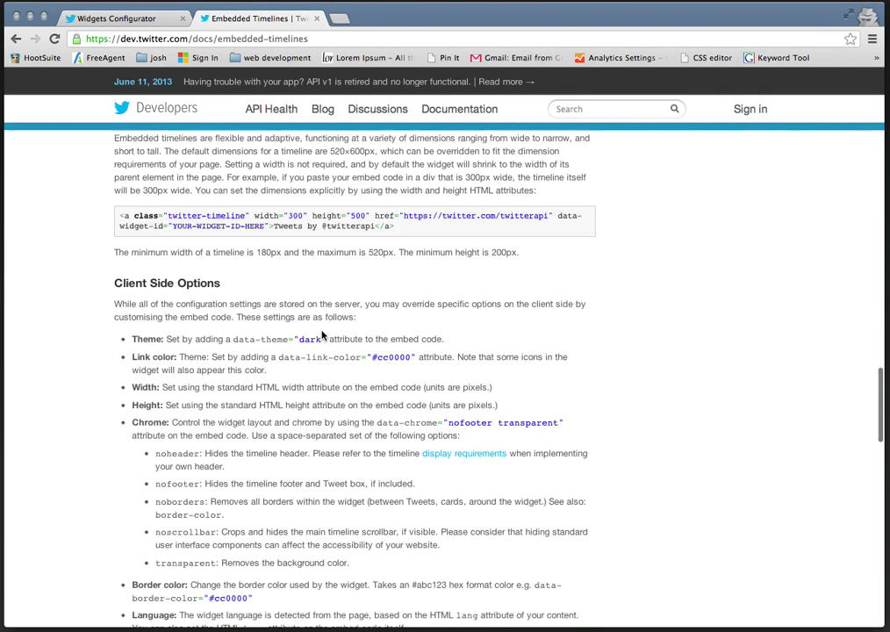
pyautogui.scroll(-3)
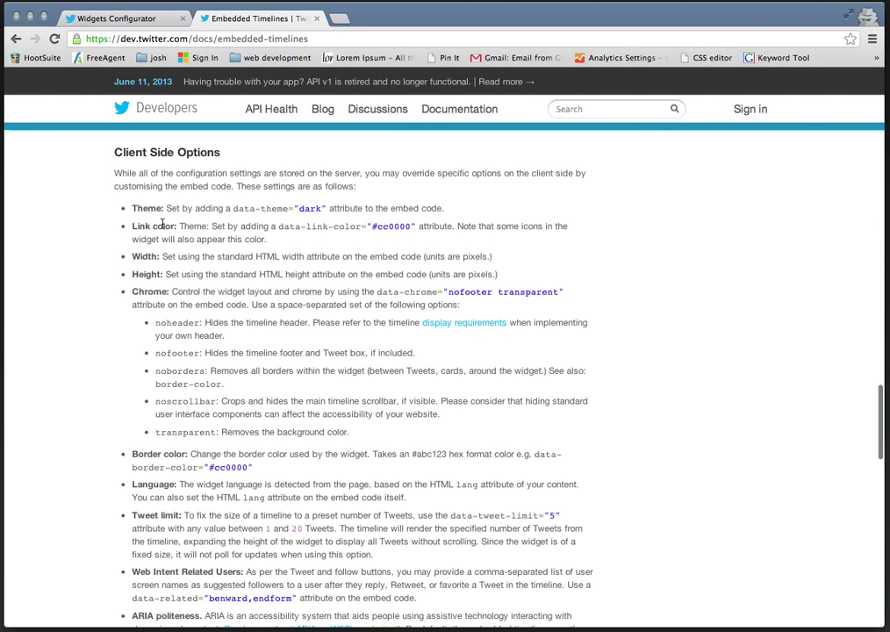
pyautogui.moveTo(309, 207)
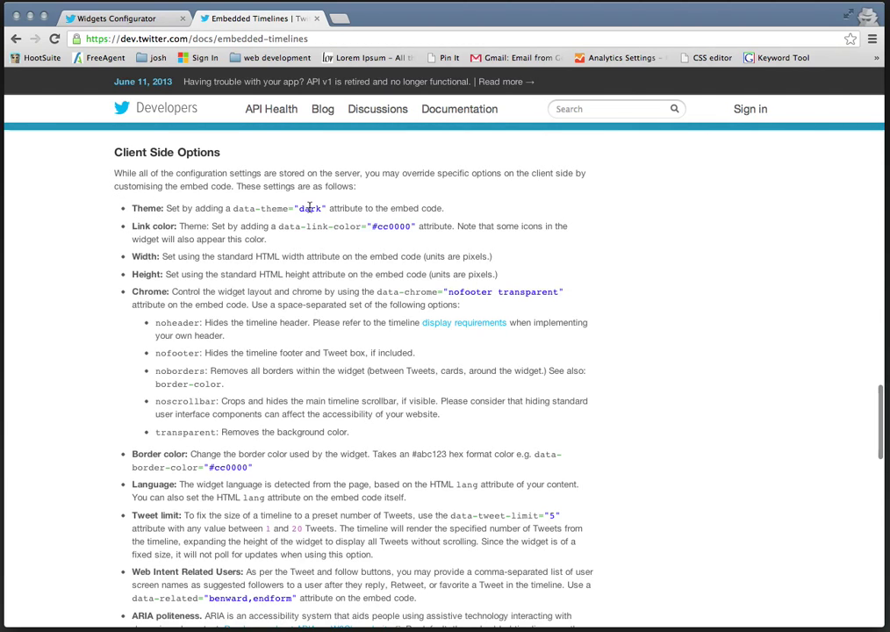
pyautogui.scroll(-3)
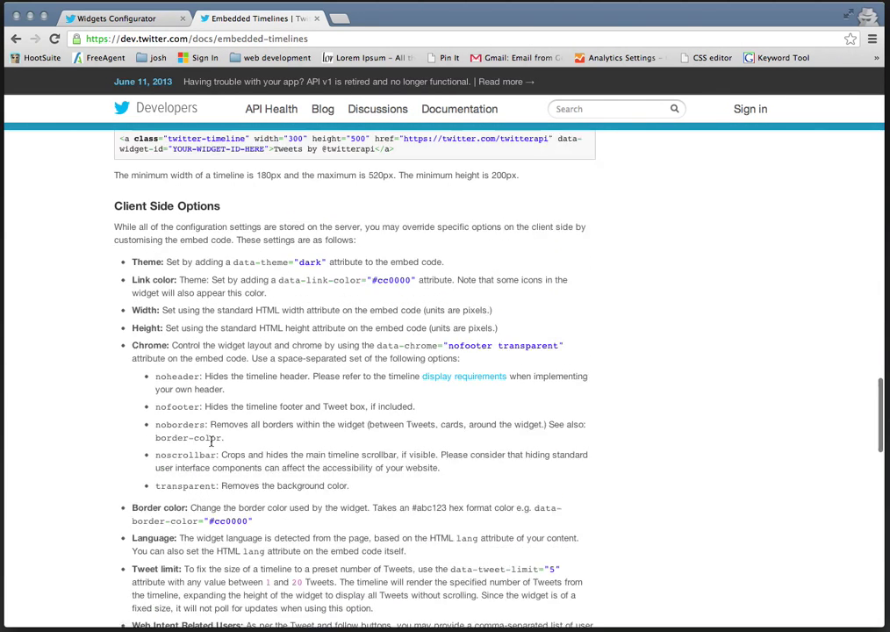
pyautogui.scroll(3)
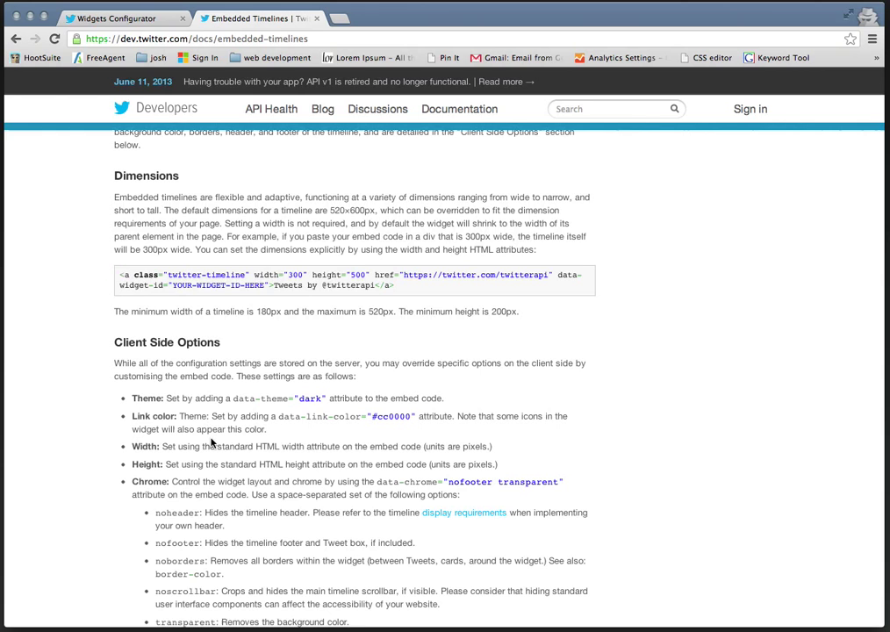
pyautogui.moveTo(283, 508)
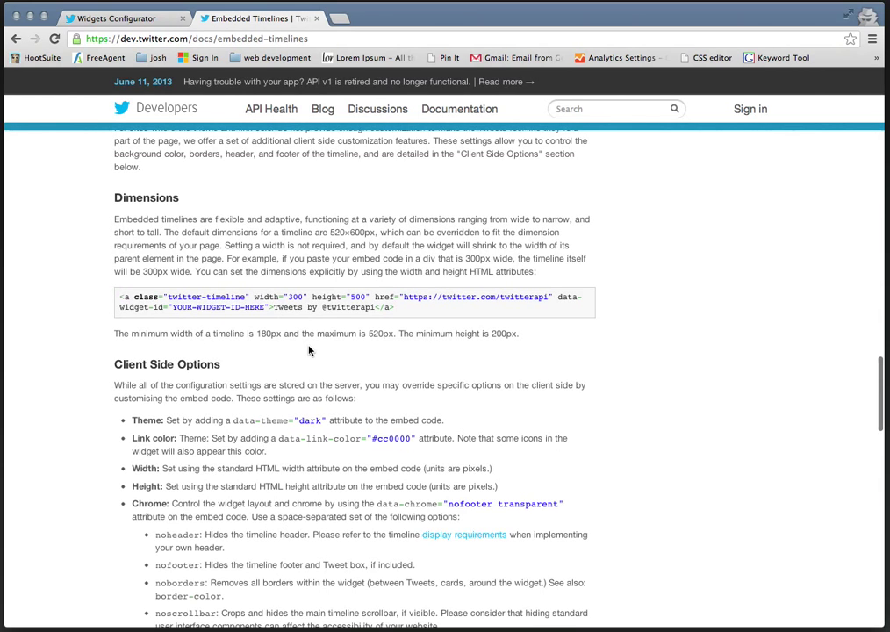
pyautogui.moveTo(227, 467)
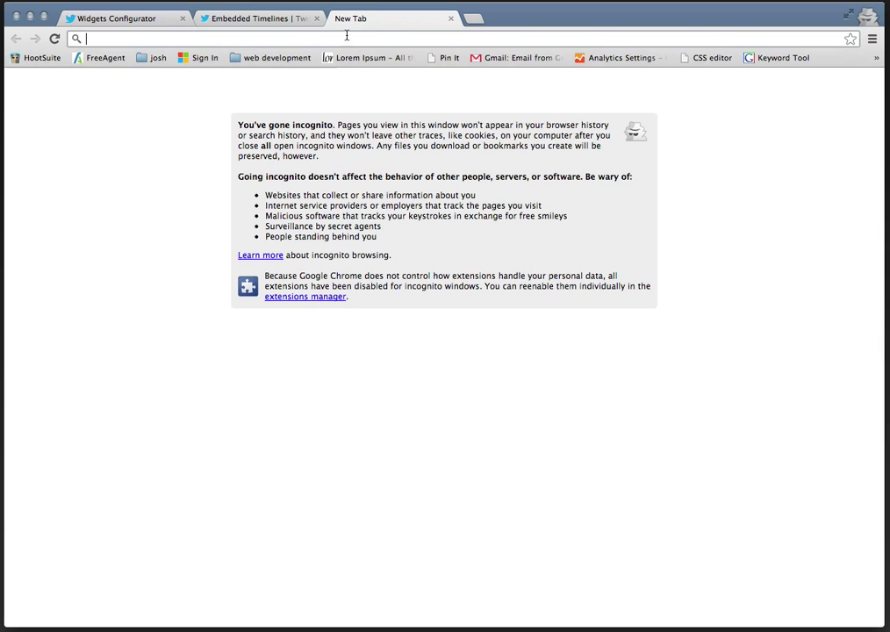
# Go to watchitallabout.com, open the Orient Mako Blue Watch Review and view the Latest Tweets sidebar timeline.
pyautogui.write('watchitallabout.com')
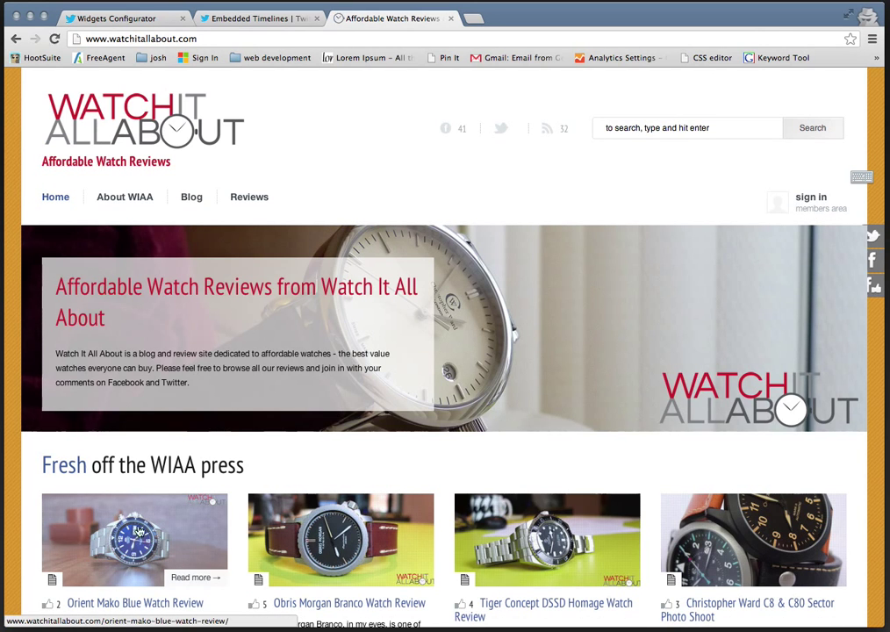
pyautogui.click(134, 541)
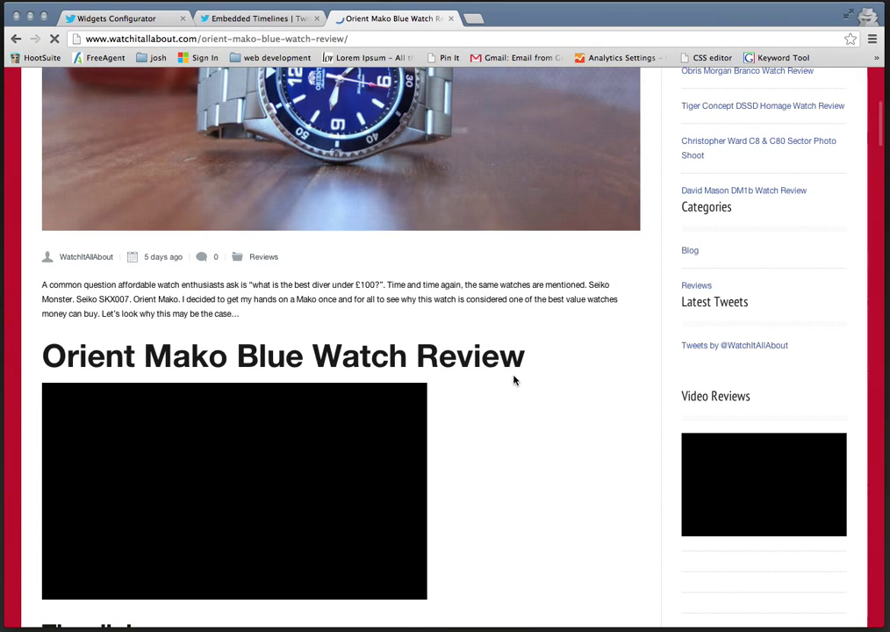
pyautogui.scroll(-3)
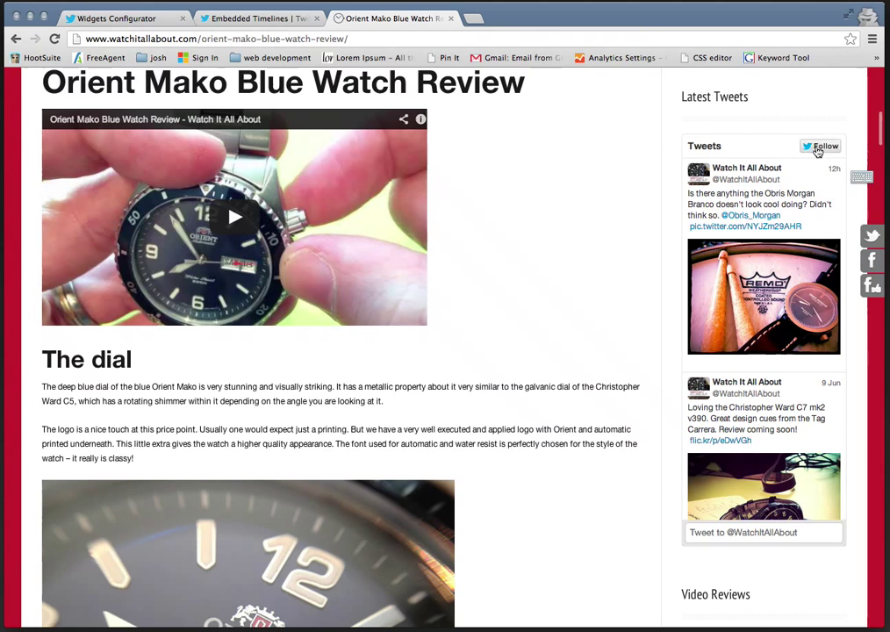
pyautogui.scroll(-3)
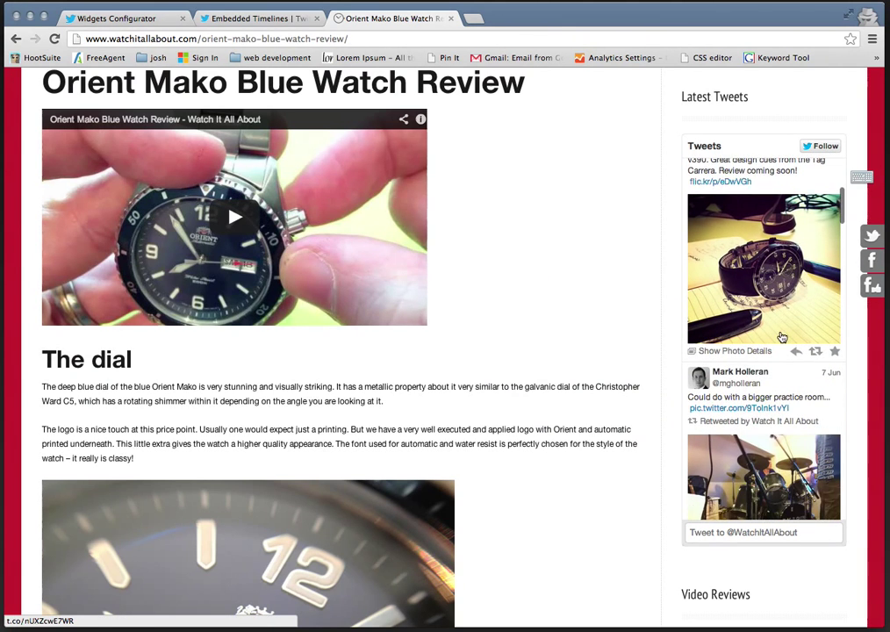